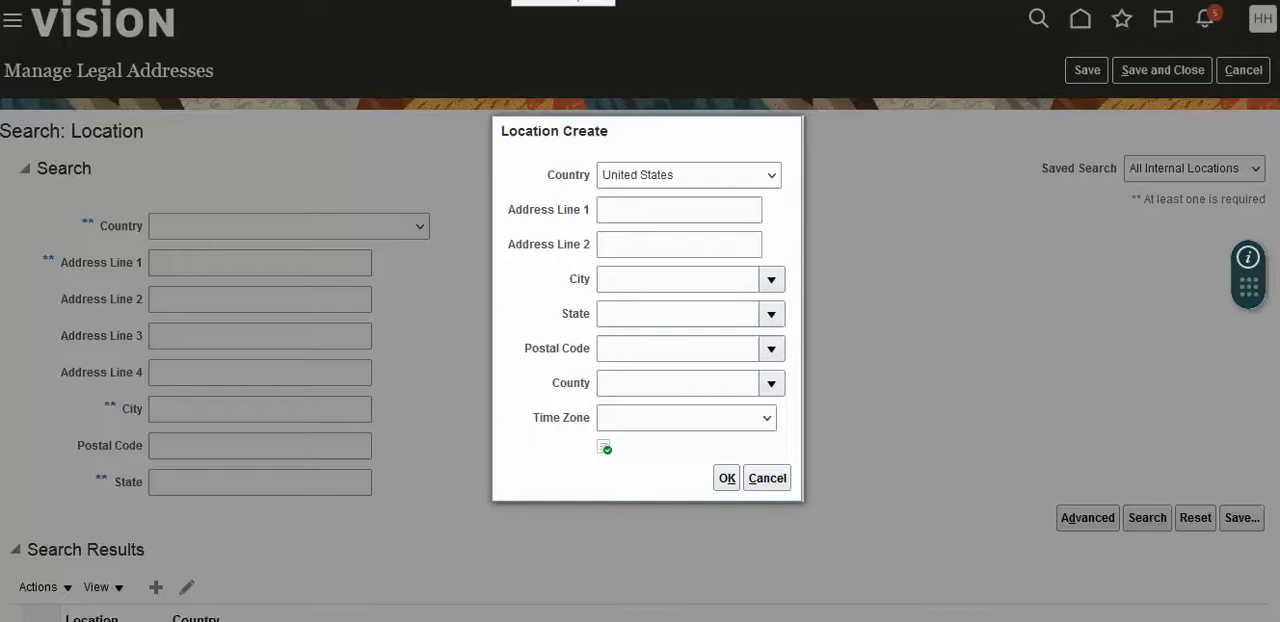
pyautogui.moveTo(573, 45)
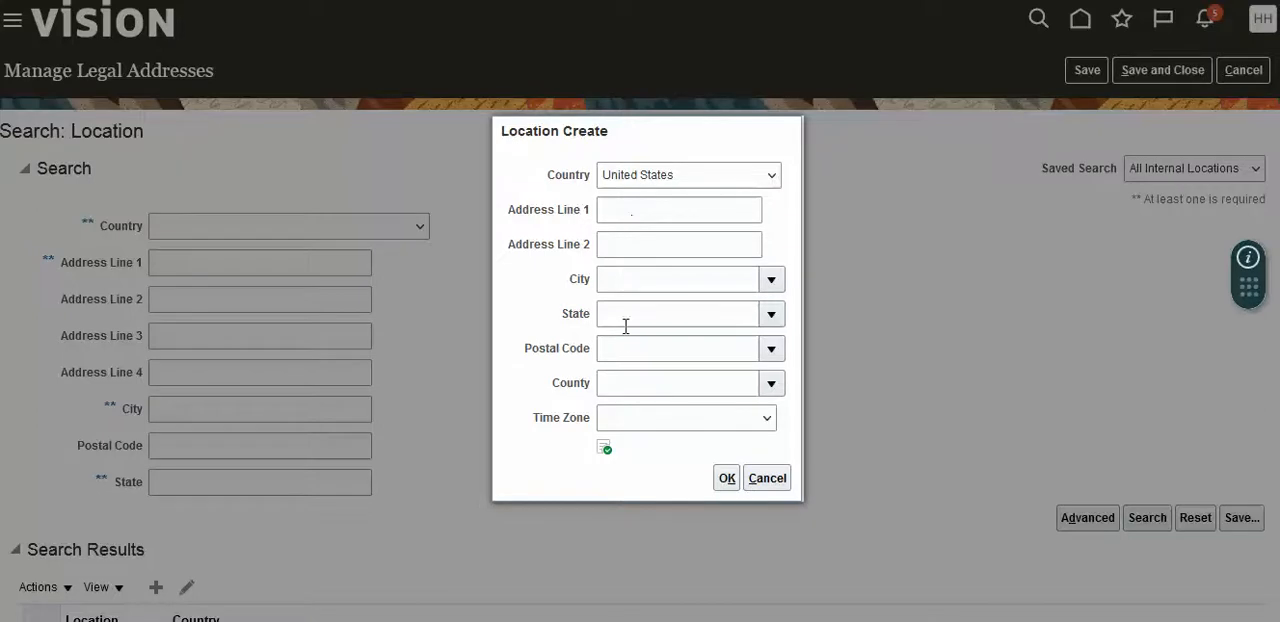
# Enter 10010 as the postal code for the new United States location.
pyautogui.write('10010')
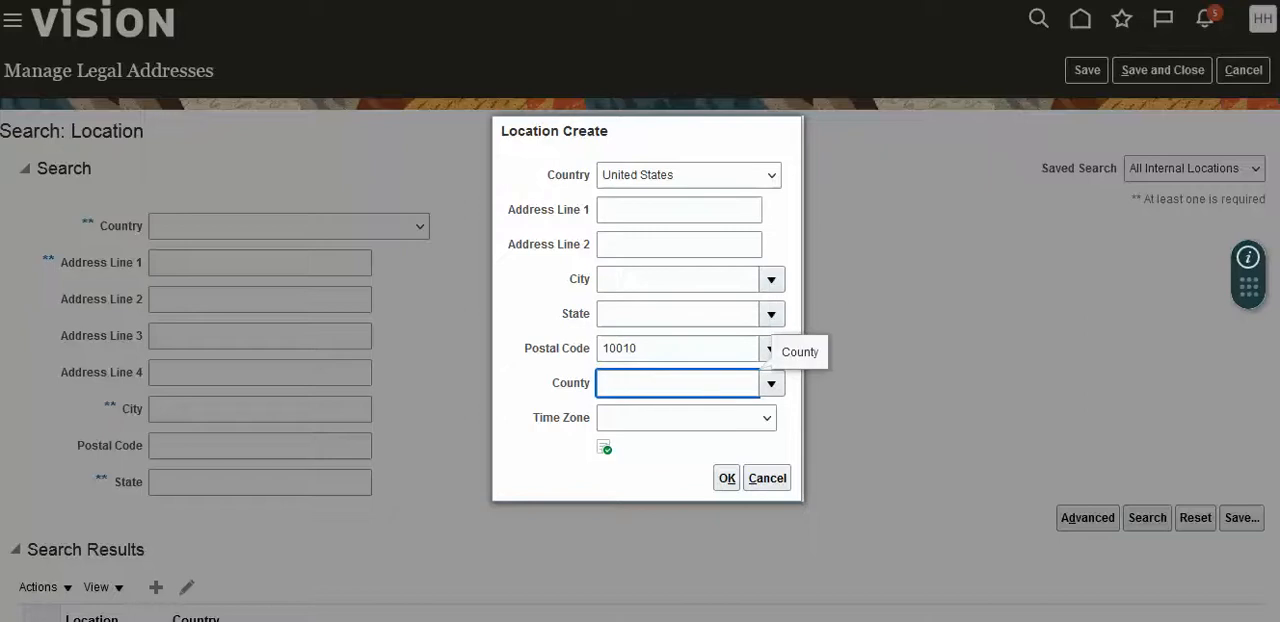
# Look up postal code 10010 and select the New York, New York, New York match.
pyautogui.click(770, 383)
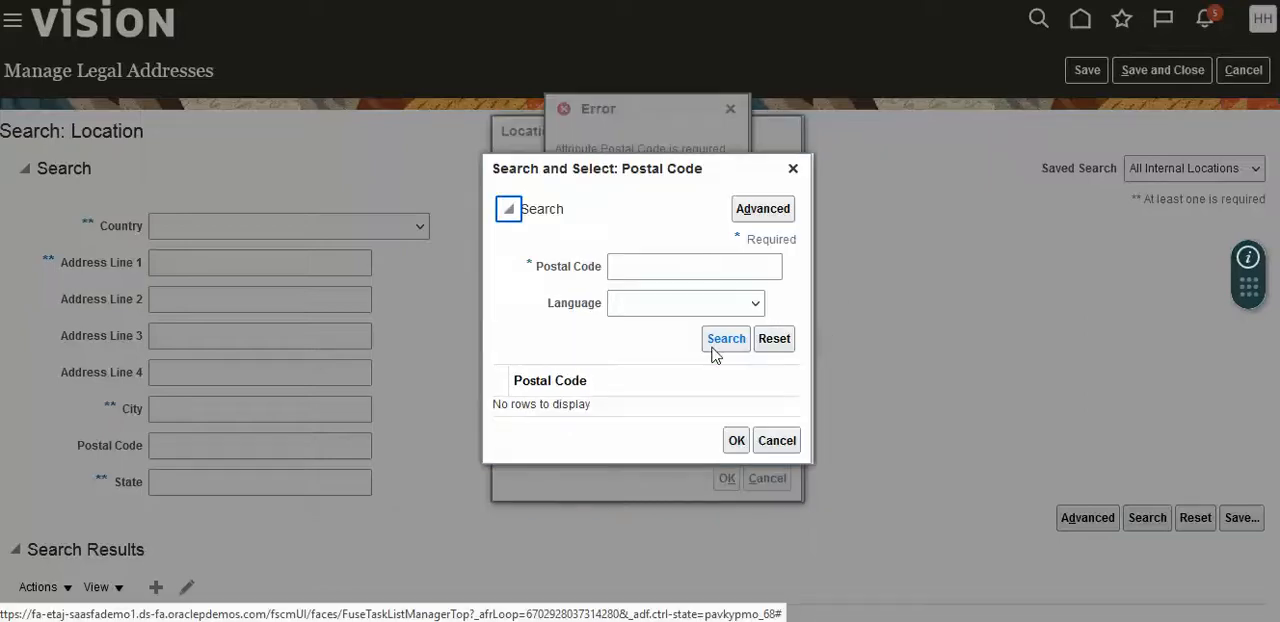
pyautogui.write('100')
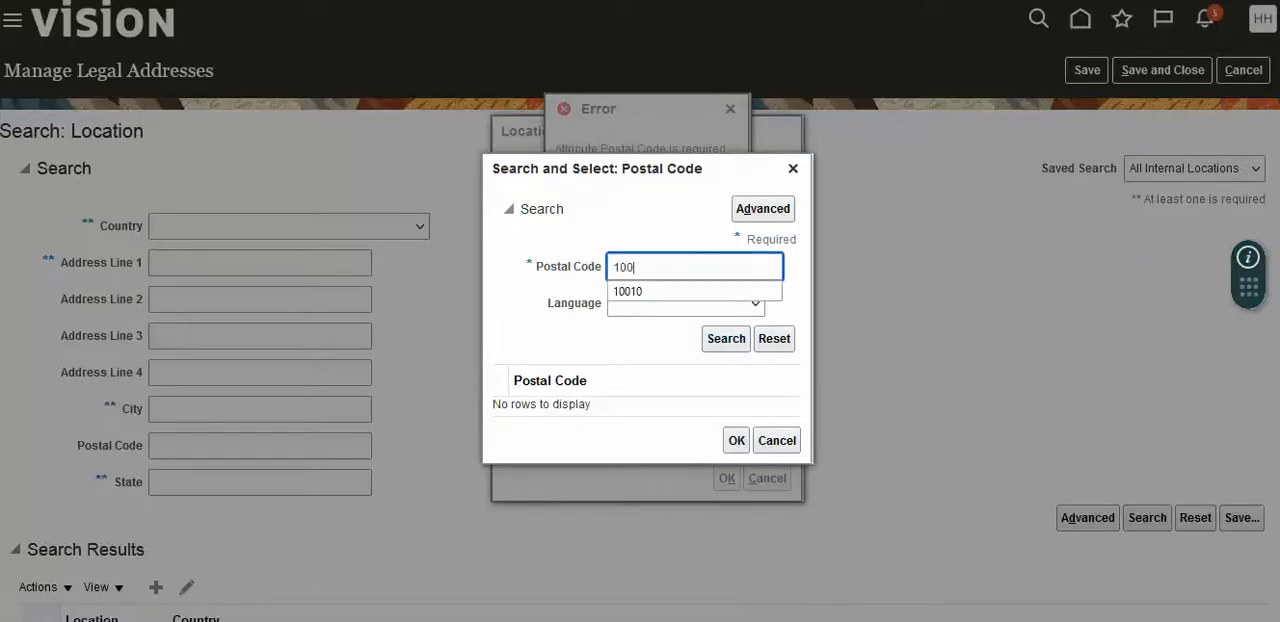
pyautogui.click(628, 291)
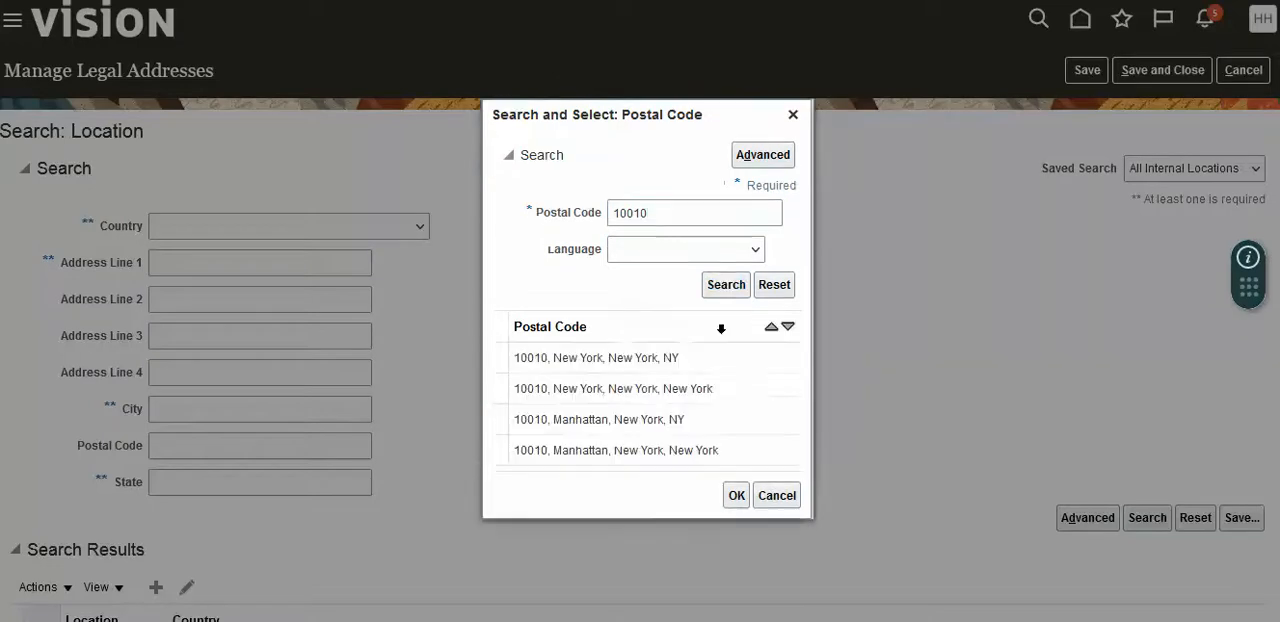
pyautogui.click(613, 388)
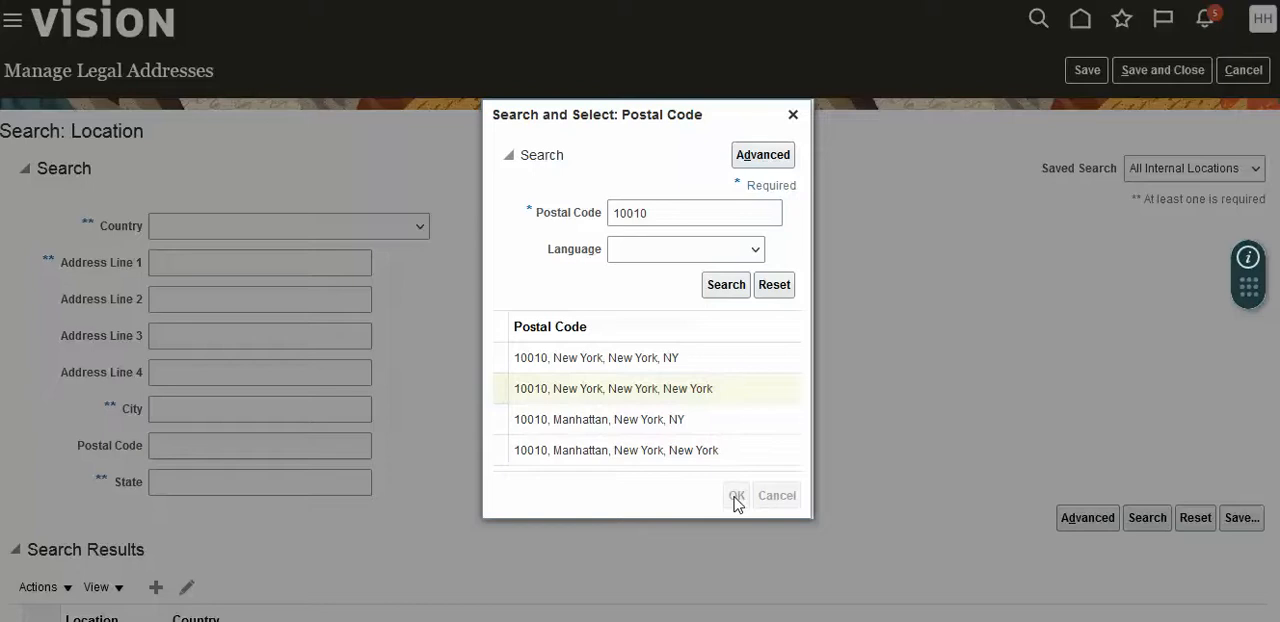
pyautogui.click(736, 495)
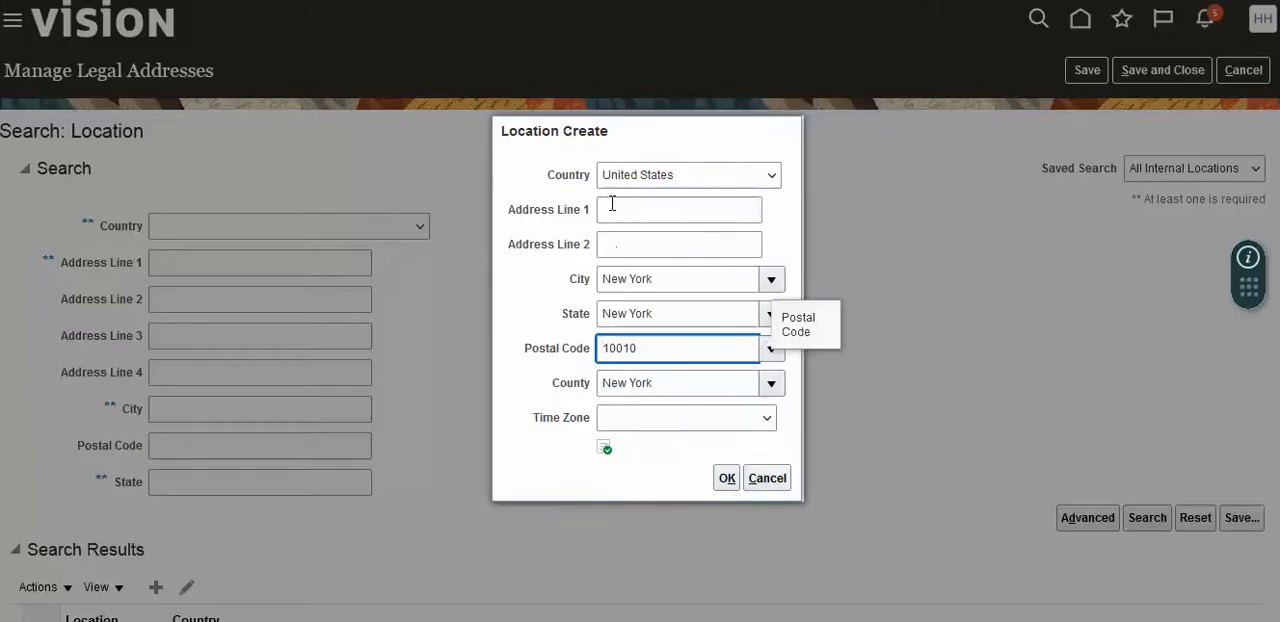
# Set Address Line 1 to 'EBS LE Location' and create the location.
pyautogui.click(680, 209)
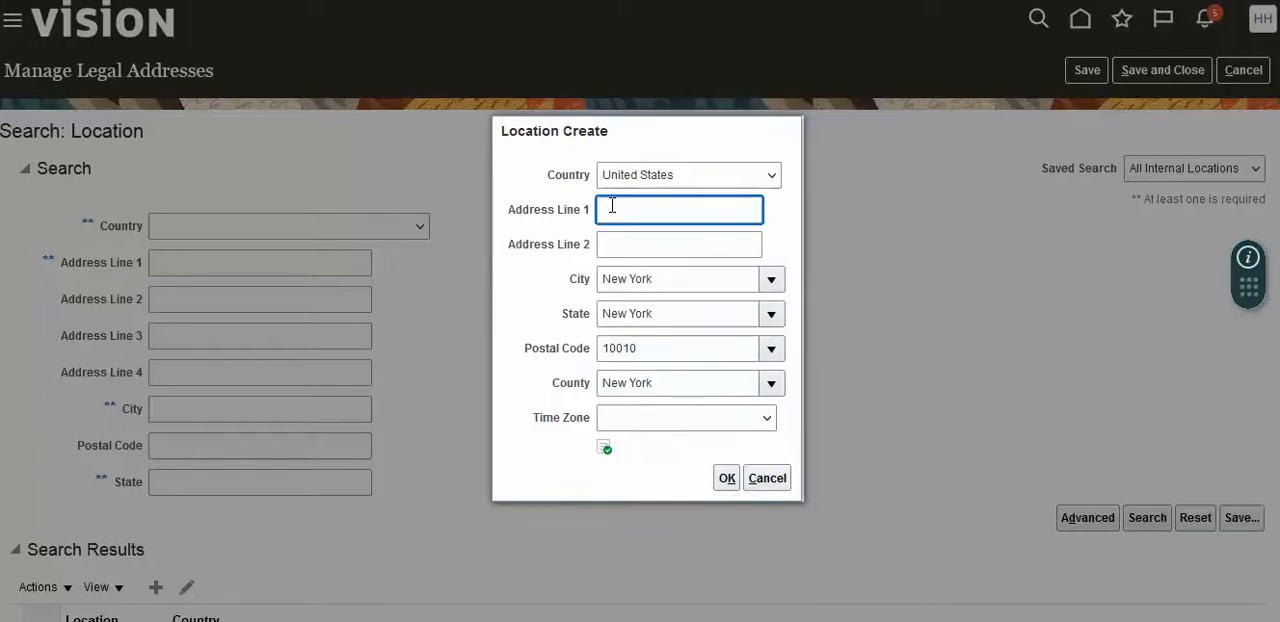
pyautogui.write('E')
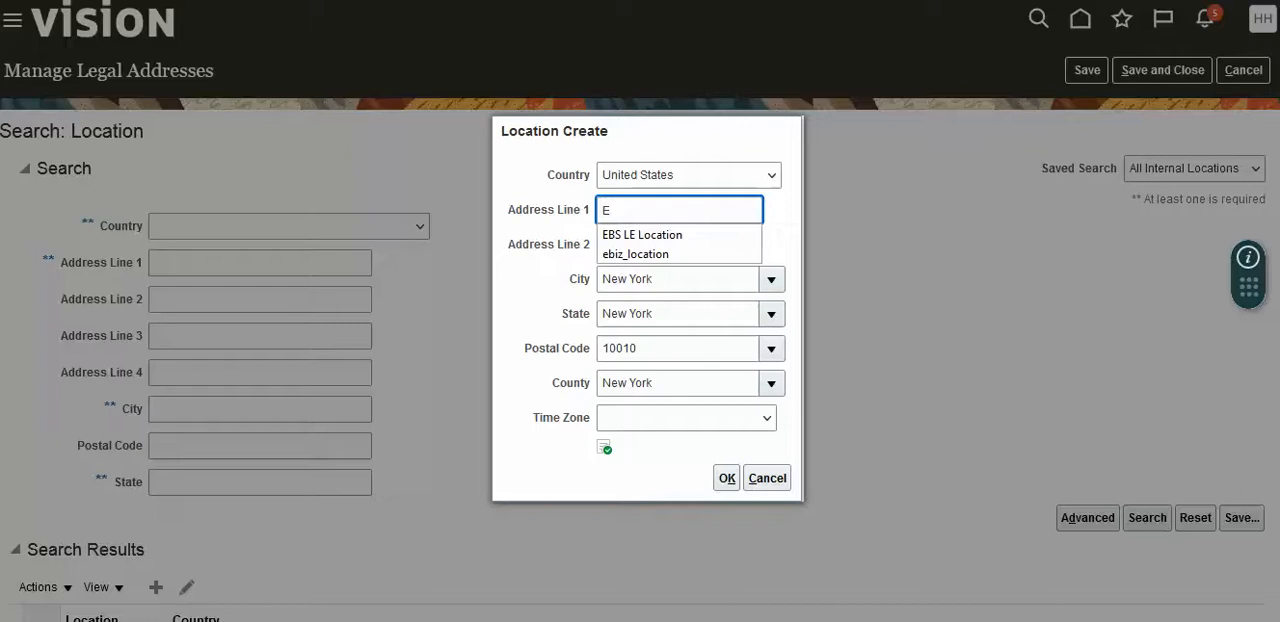
pyautogui.write('BS')
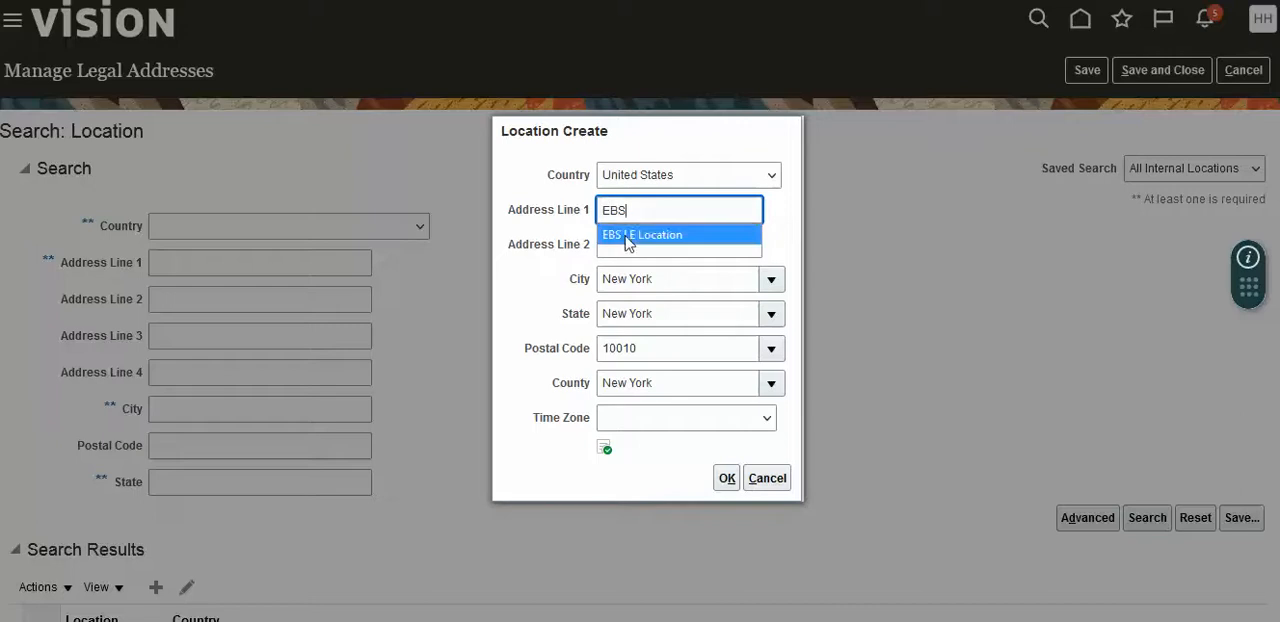
pyautogui.click(642, 234)
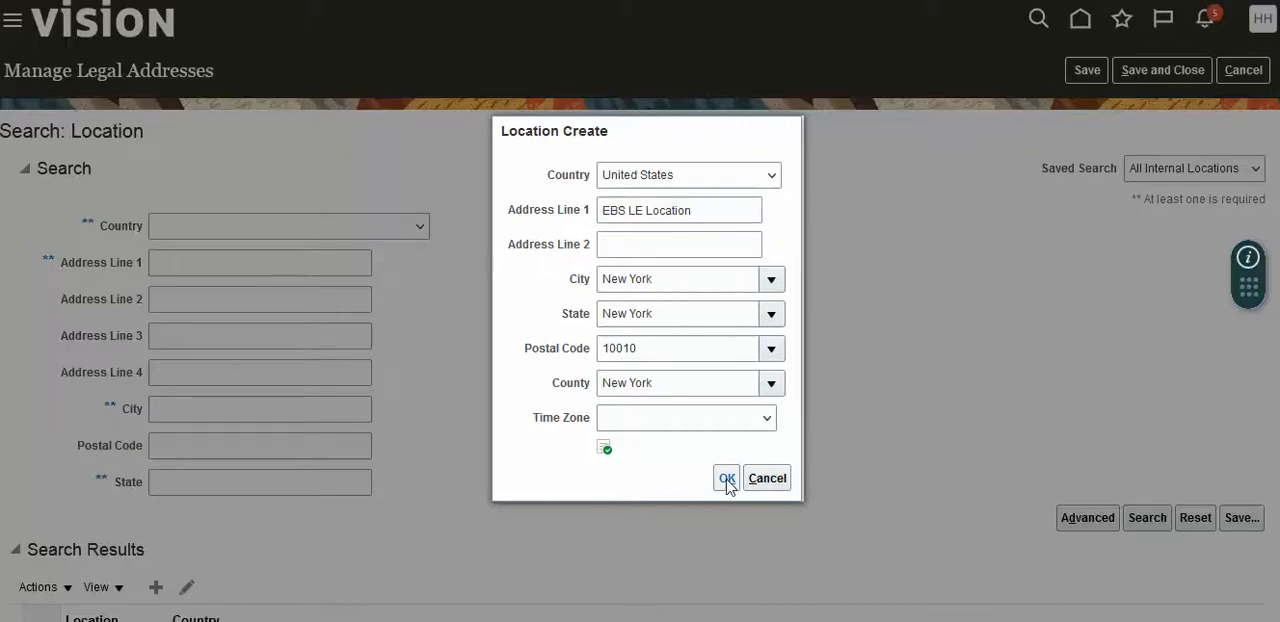
pyautogui.click(726, 478)
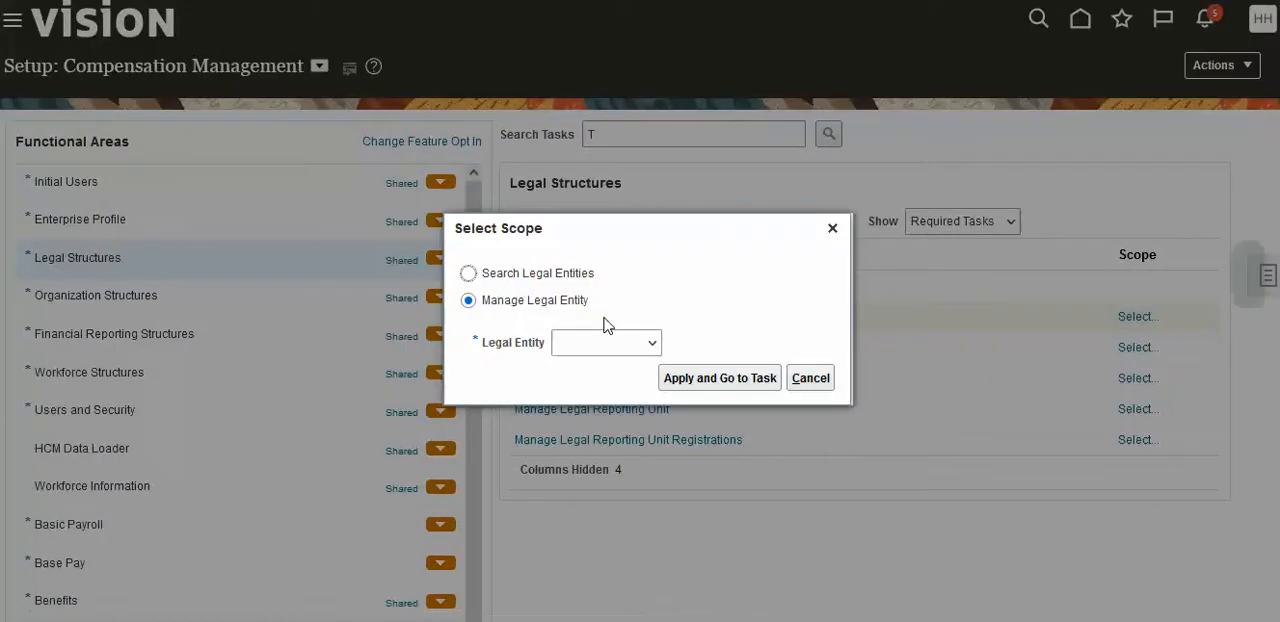
# Scope the legal entity to Create New and go to Manage Legal Entities.
pyautogui.click(651, 342)
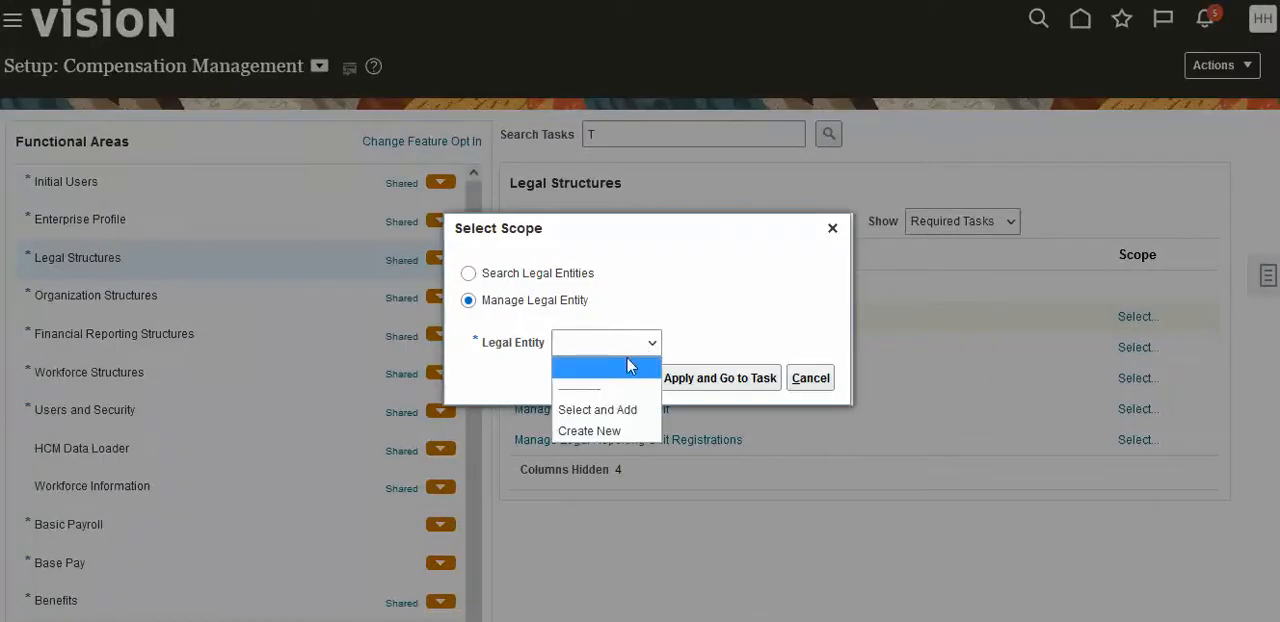
pyautogui.click(589, 430)
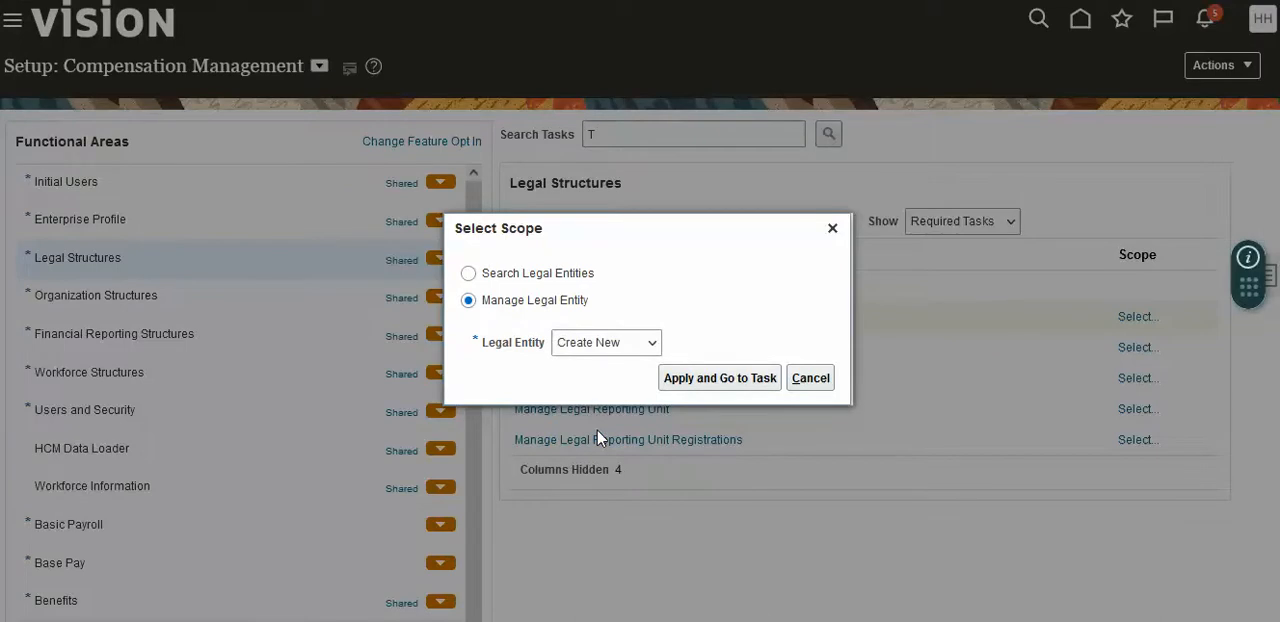
pyautogui.click(719, 377)
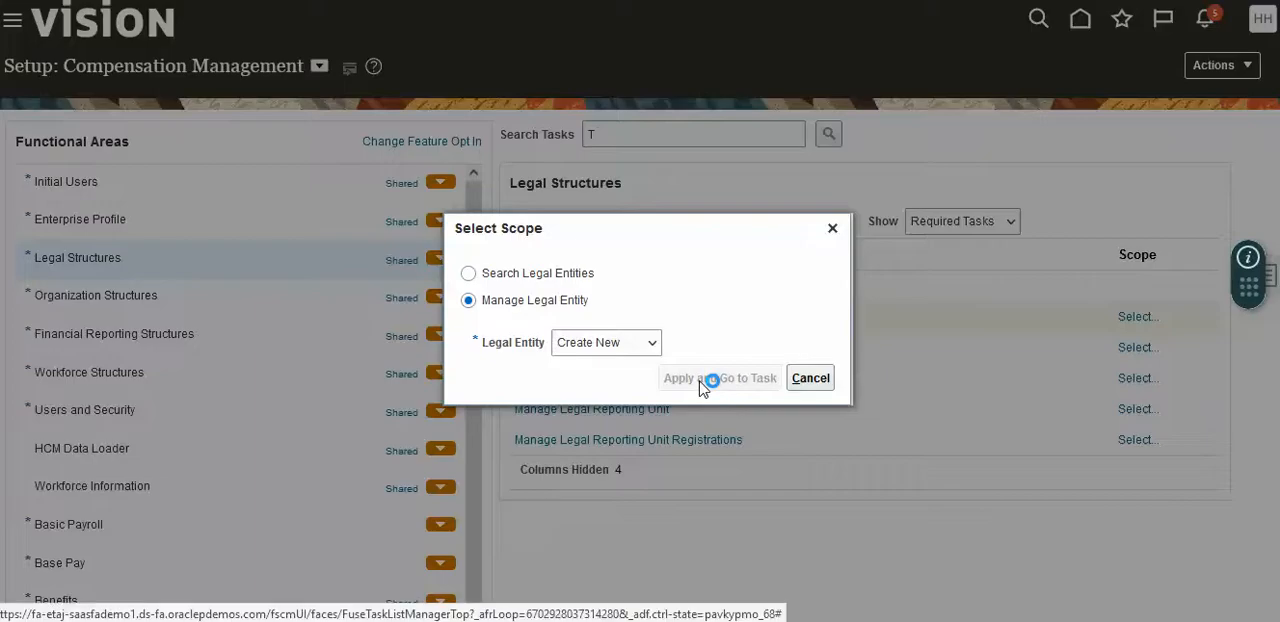
pyautogui.click(745, 378)
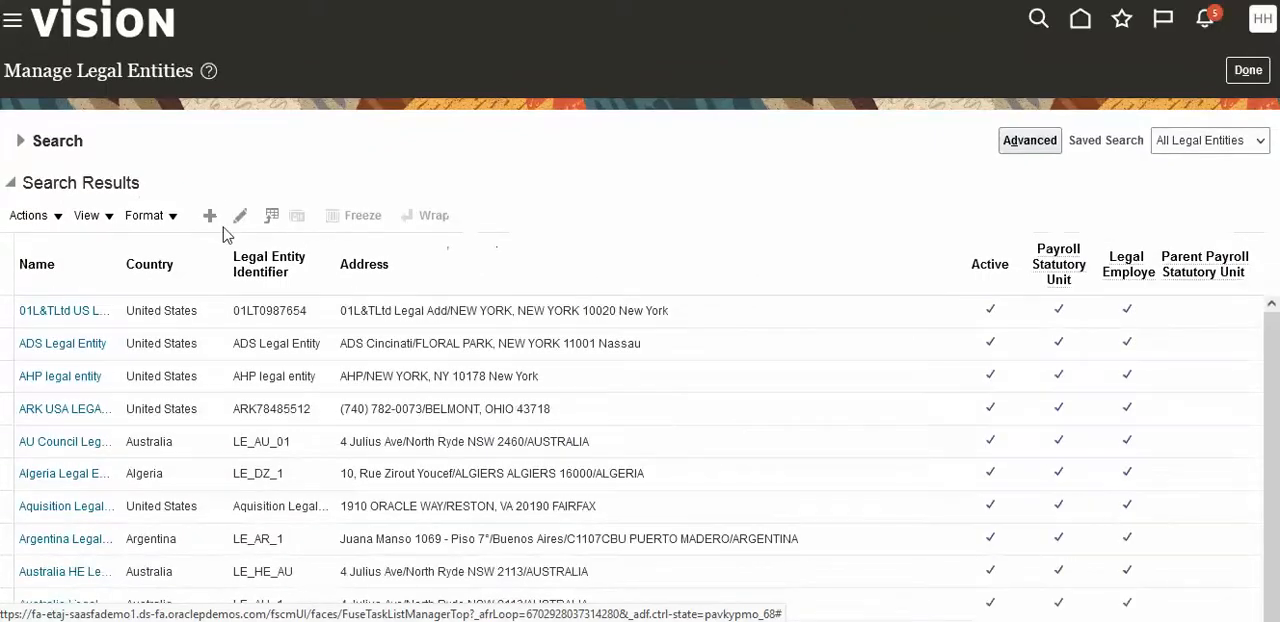
# Create a legal entity named EBS LE, identifier EBSLE, starting 8/1/22.
pyautogui.click(209, 215)
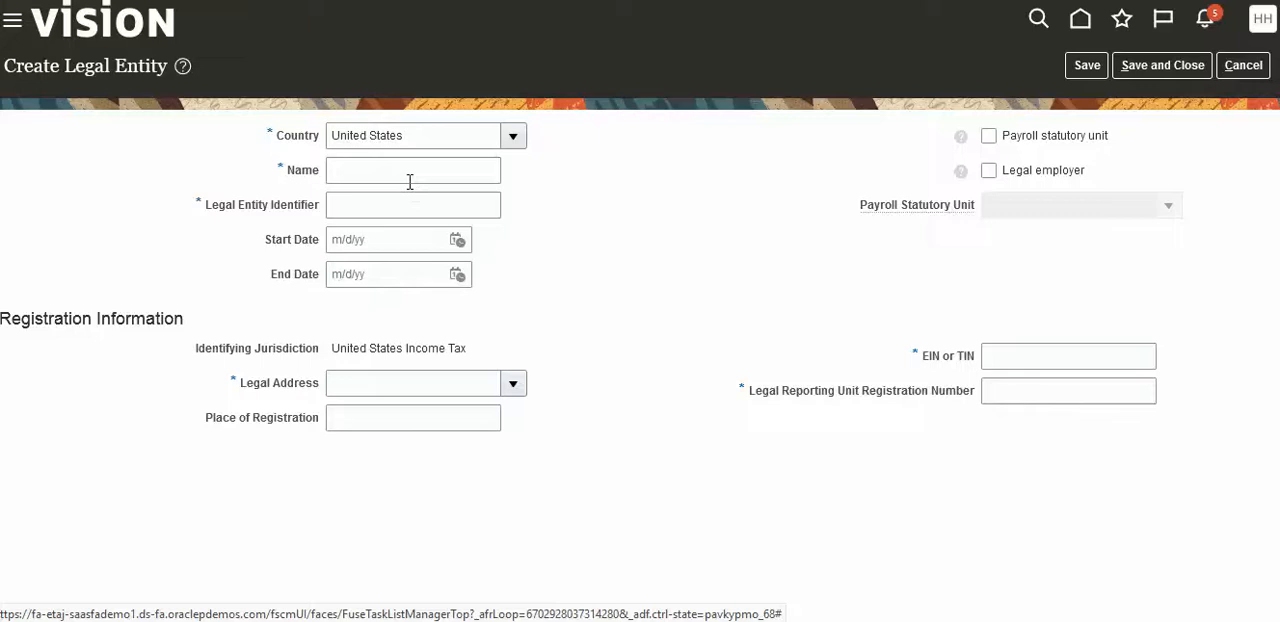
pyautogui.click(412, 170)
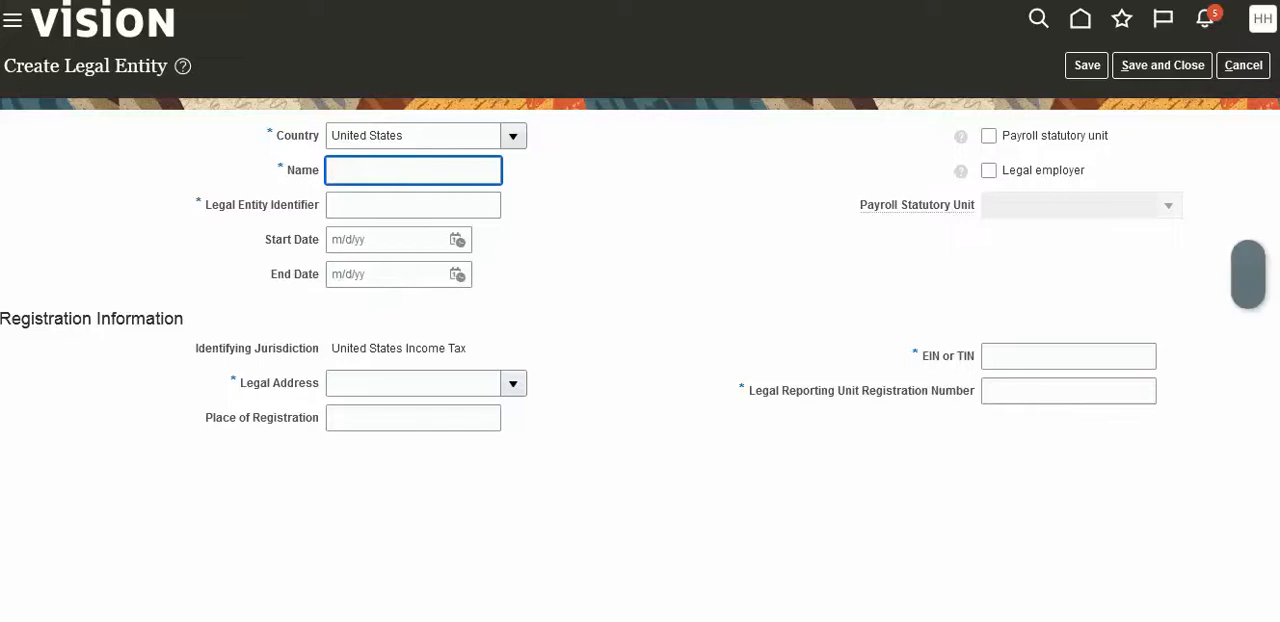
pyautogui.write('EBS')
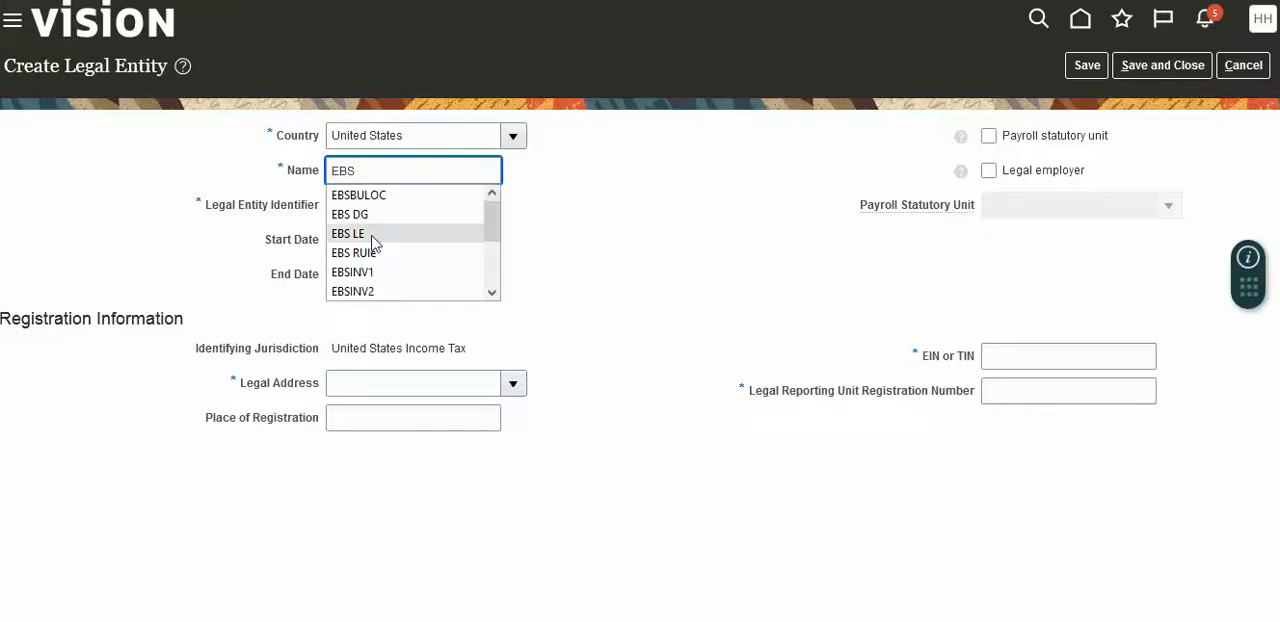
pyautogui.click(347, 233)
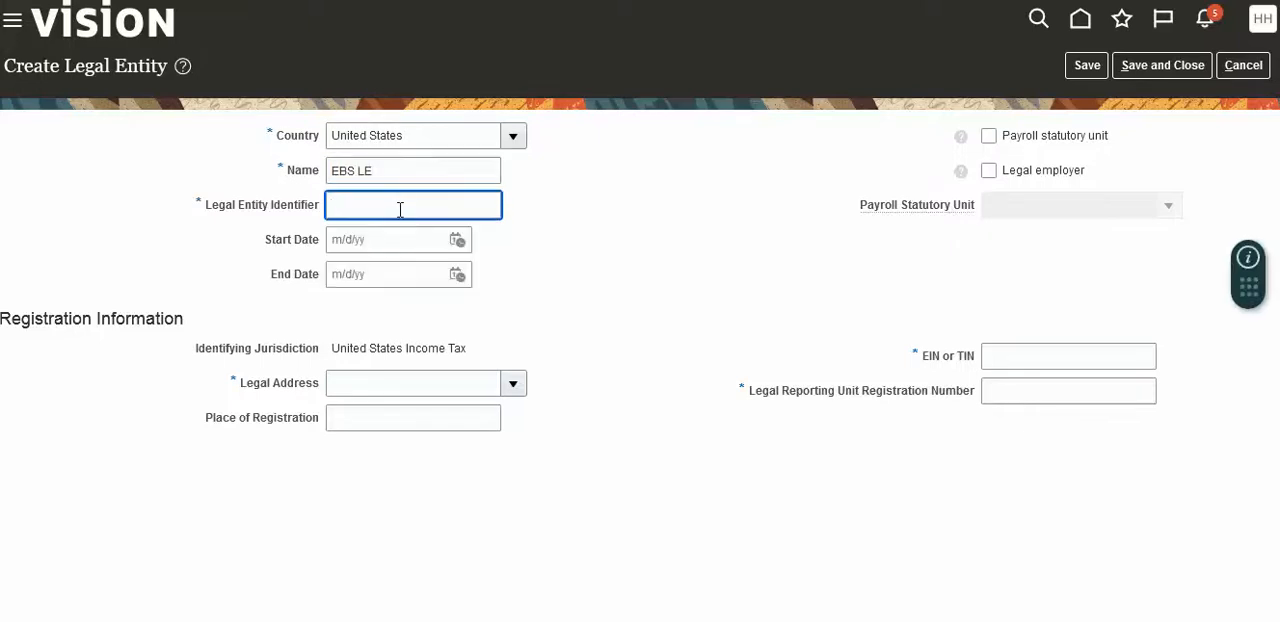
pyautogui.write('E')
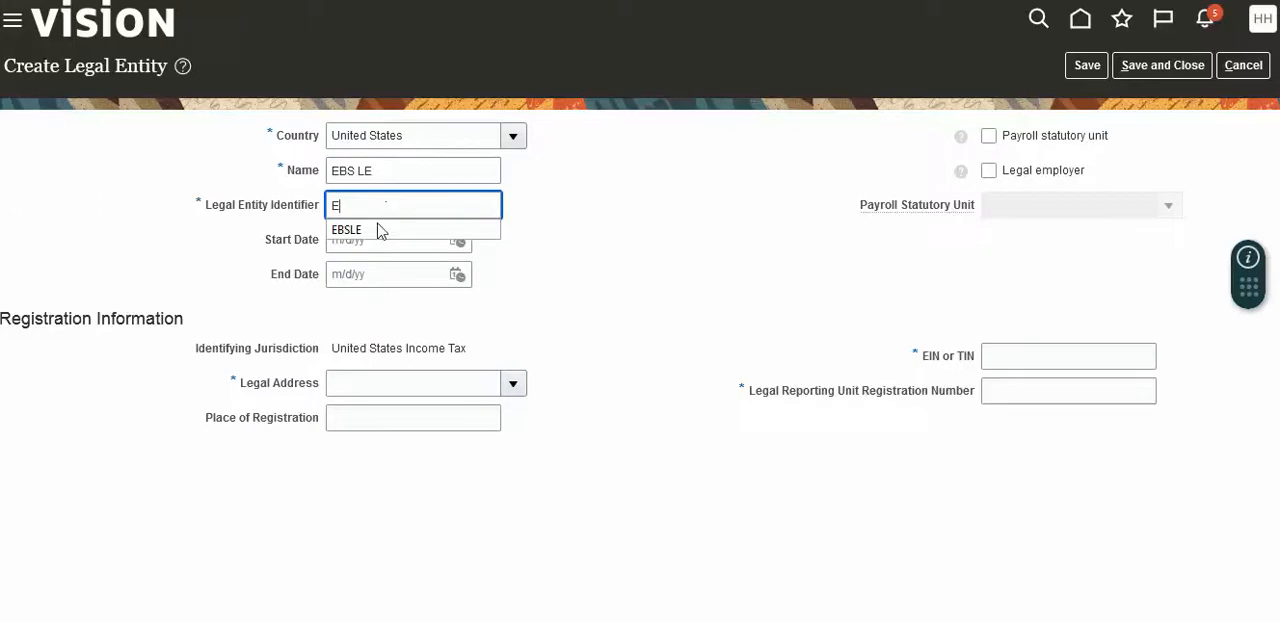
pyautogui.click(458, 239)
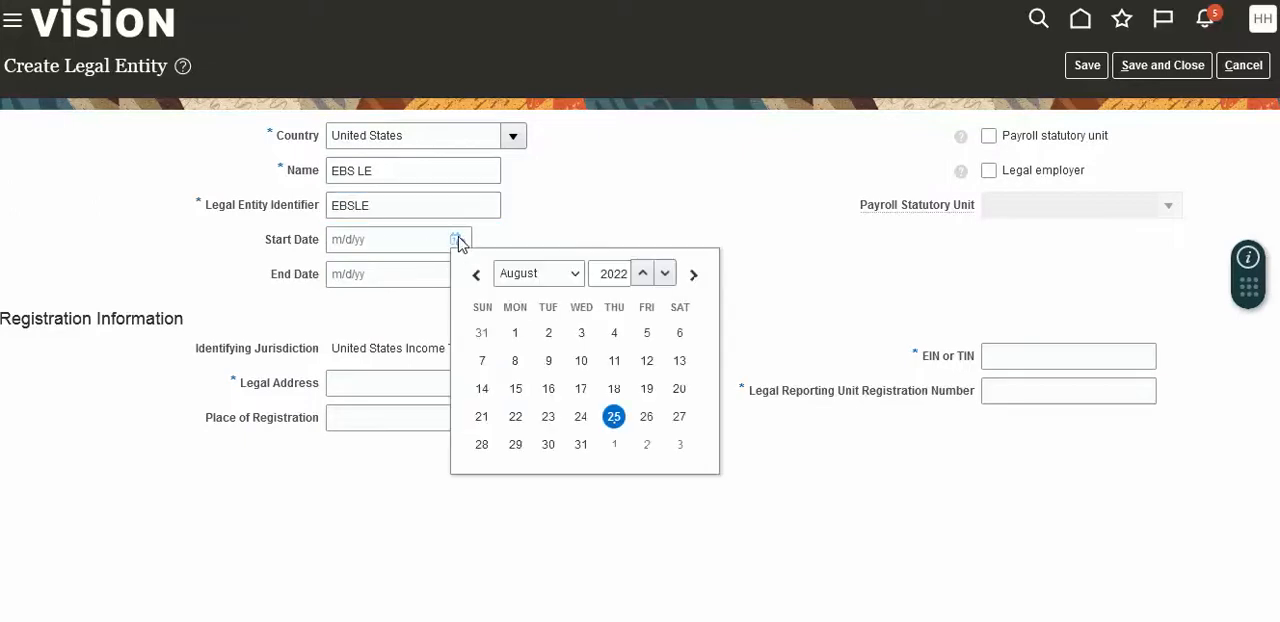
pyautogui.click(514, 332)
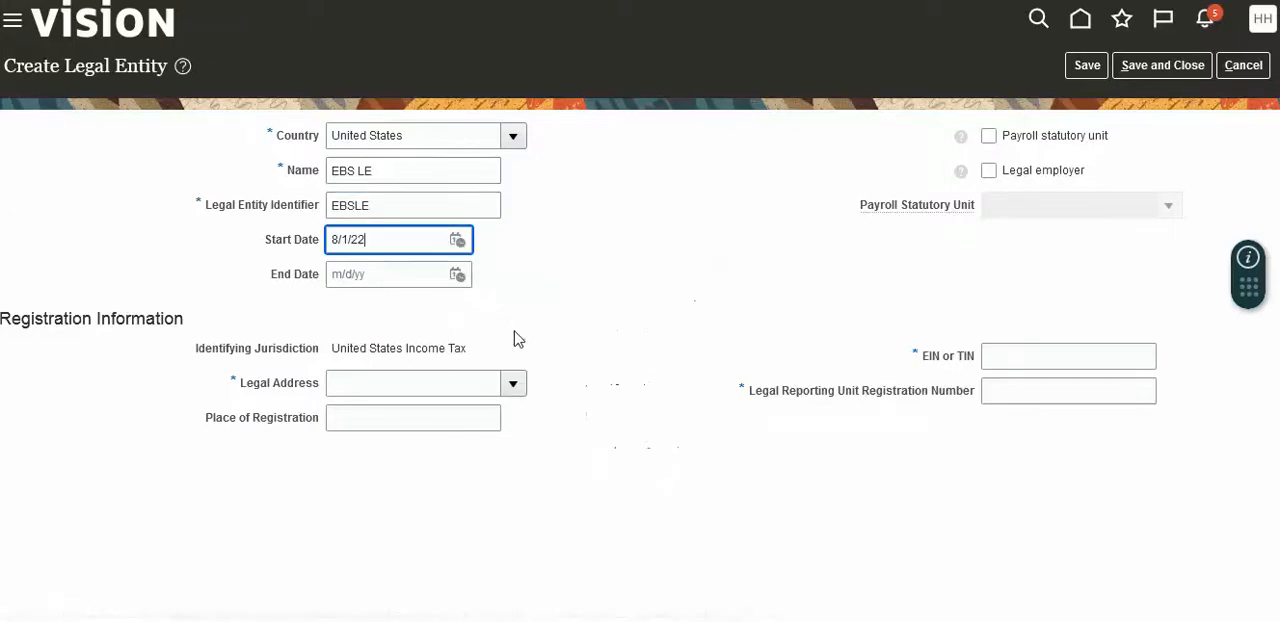
pyautogui.click(410, 383)
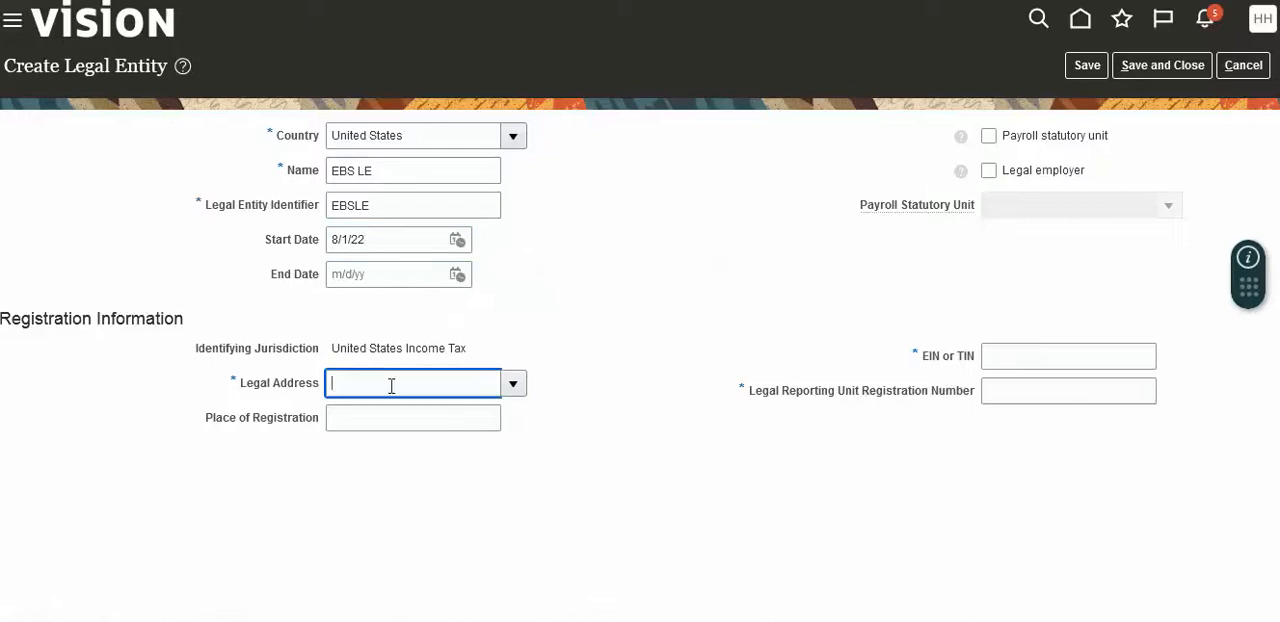
# Search addresses for EBS and choose EBS LE Location, New York, as legal address.
pyautogui.write('EBS')
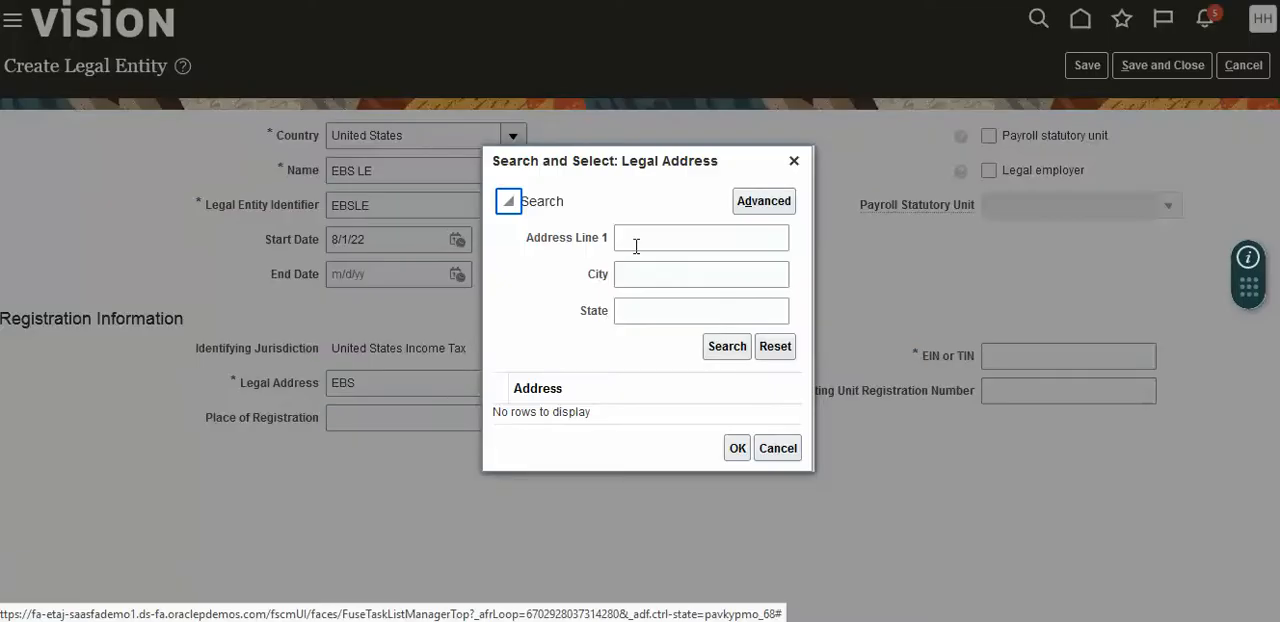
pyautogui.write('EBS')
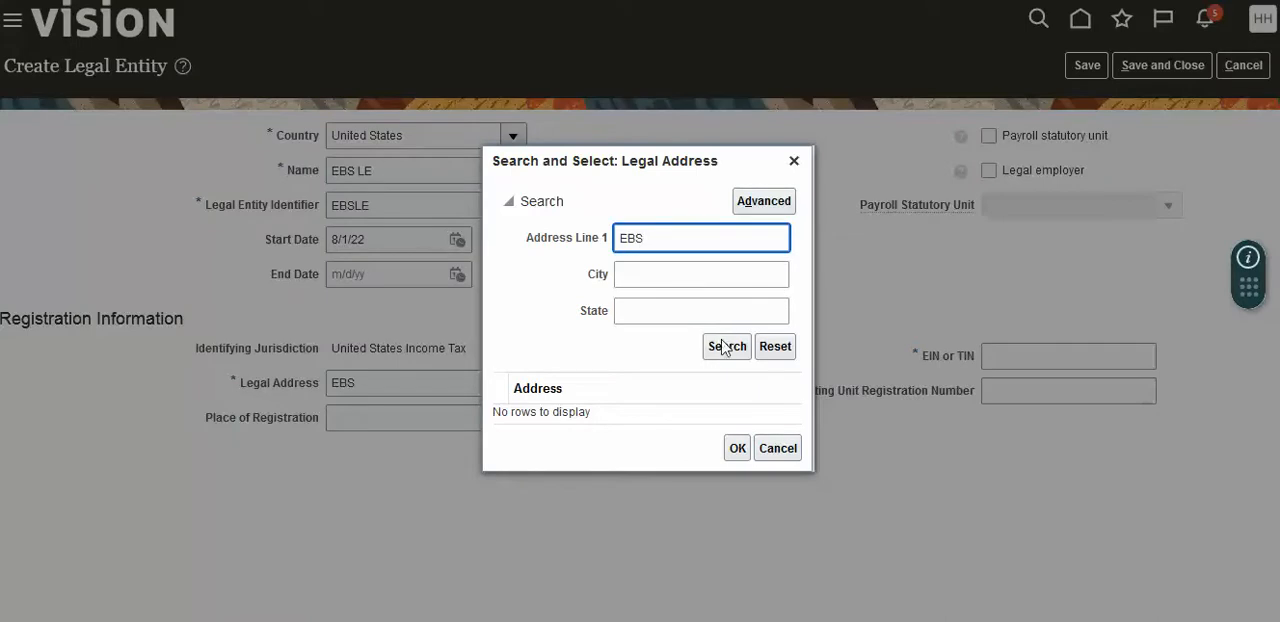
pyautogui.click(726, 346)
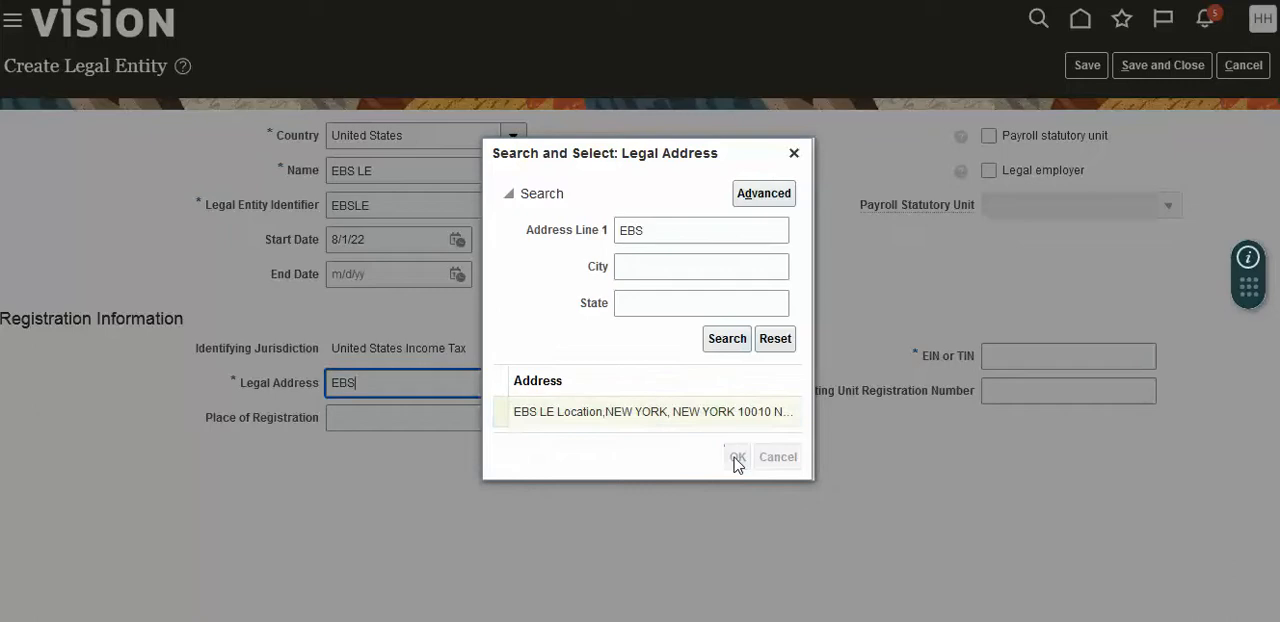
pyautogui.click(737, 457)
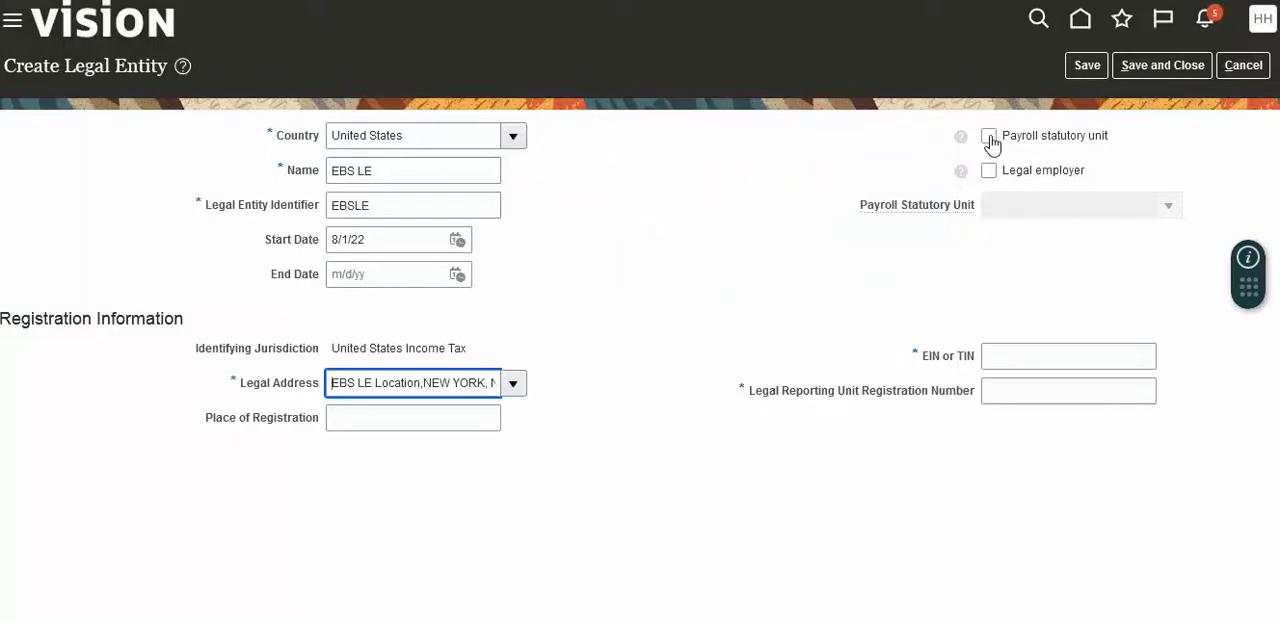
# Tick the Legal employer and Payroll statutory unit checkboxes for EBS LE.
pyautogui.click(989, 170)
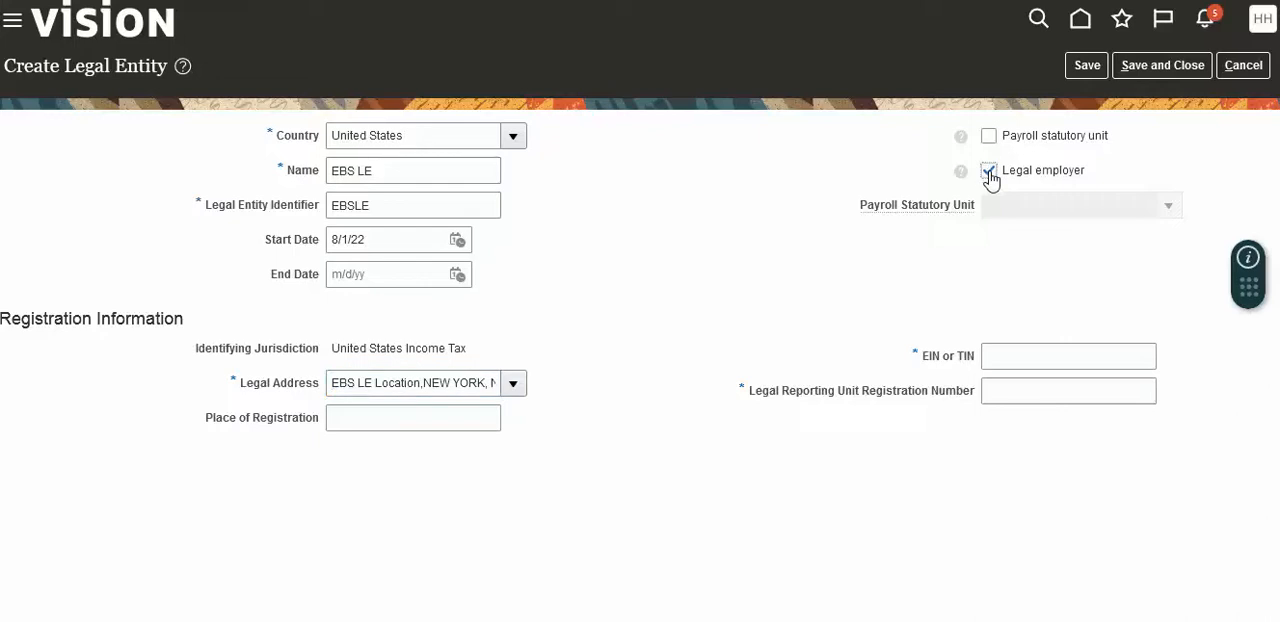
pyautogui.click(988, 170)
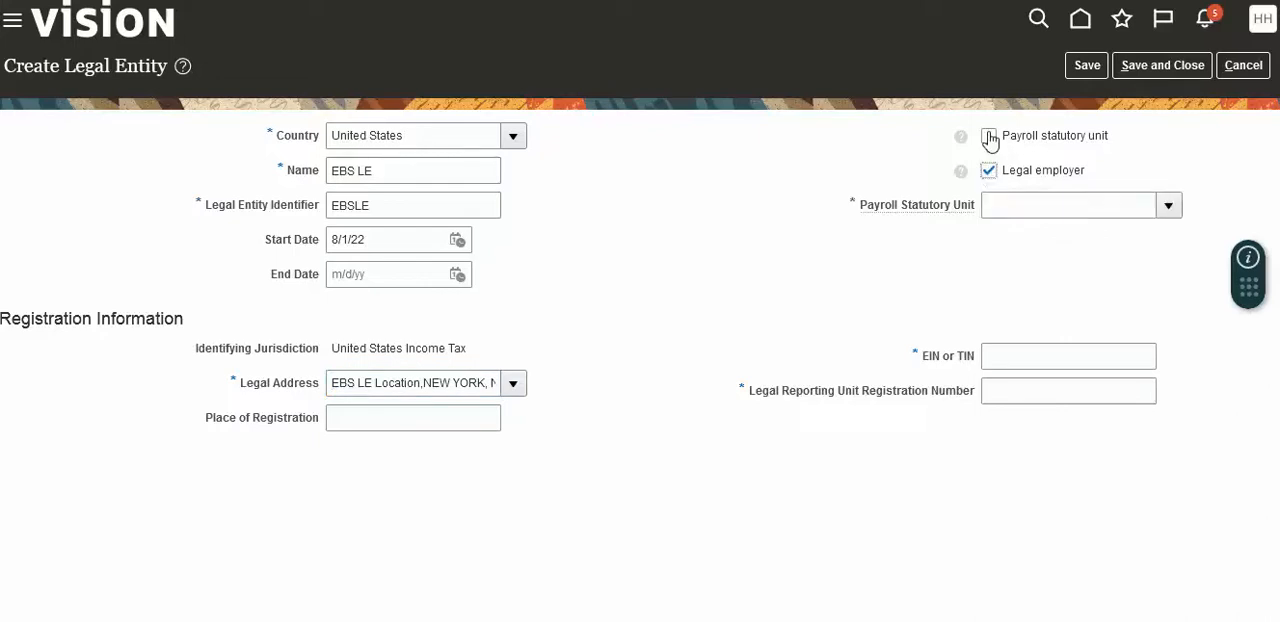
pyautogui.click(989, 136)
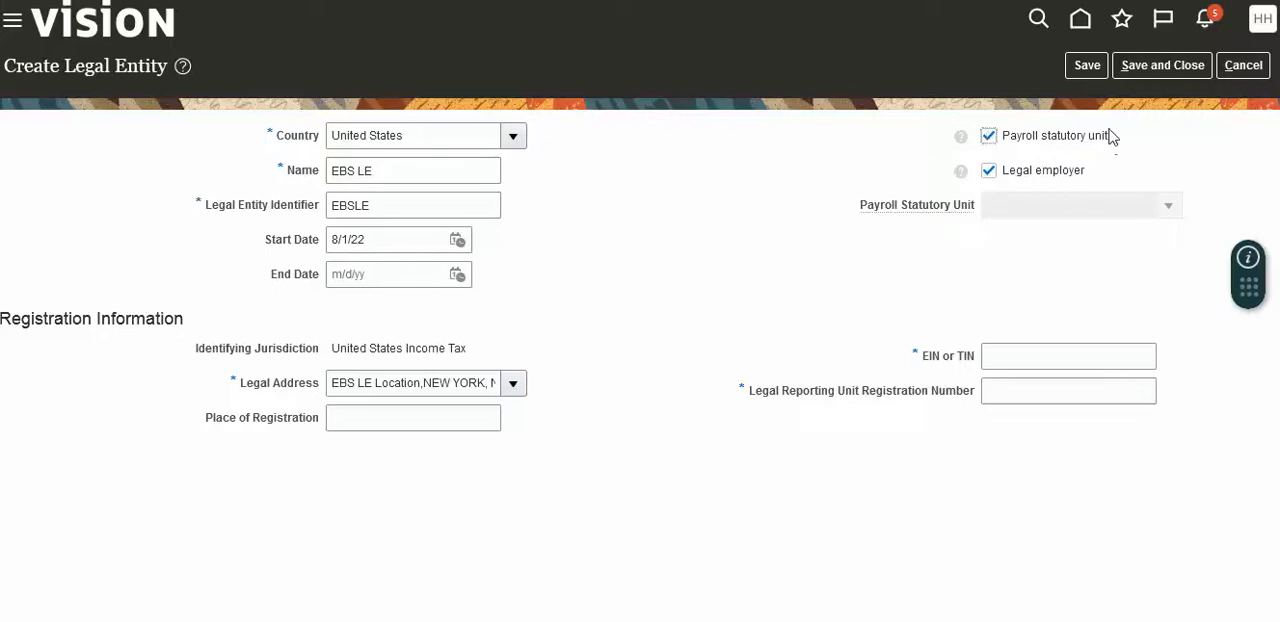
pyautogui.moveTo(1145, 102)
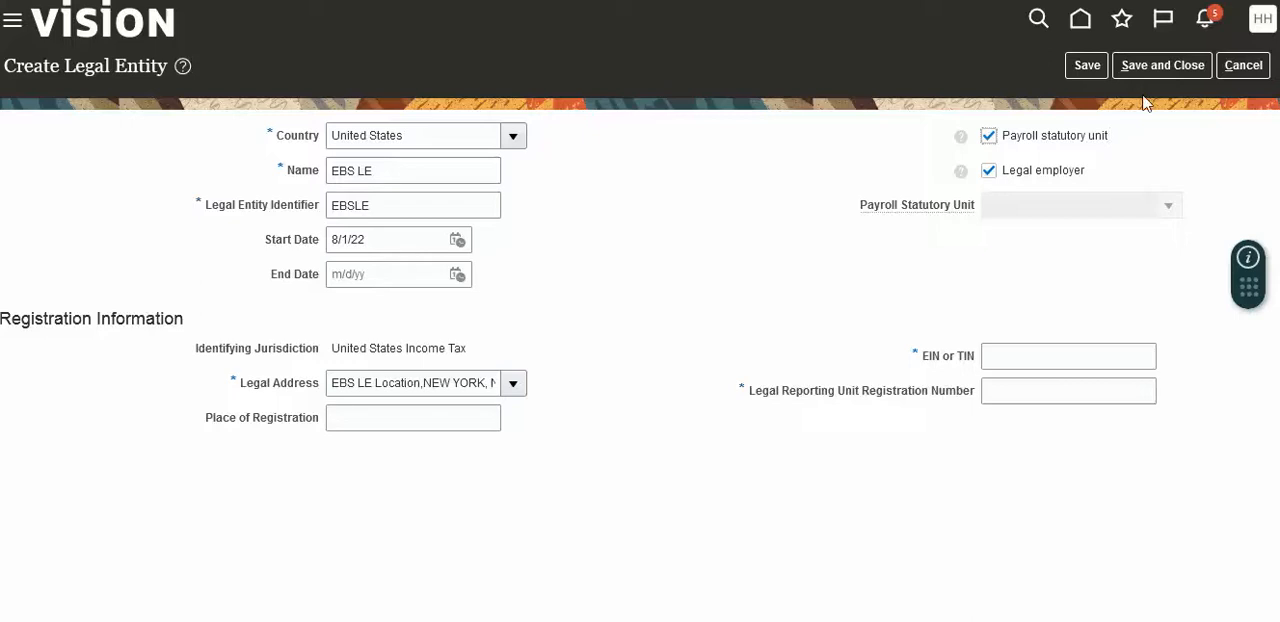
# Attempt to save, then enter EIN/TIN EBSTIN and begin the registration number.
pyautogui.click(1161, 65)
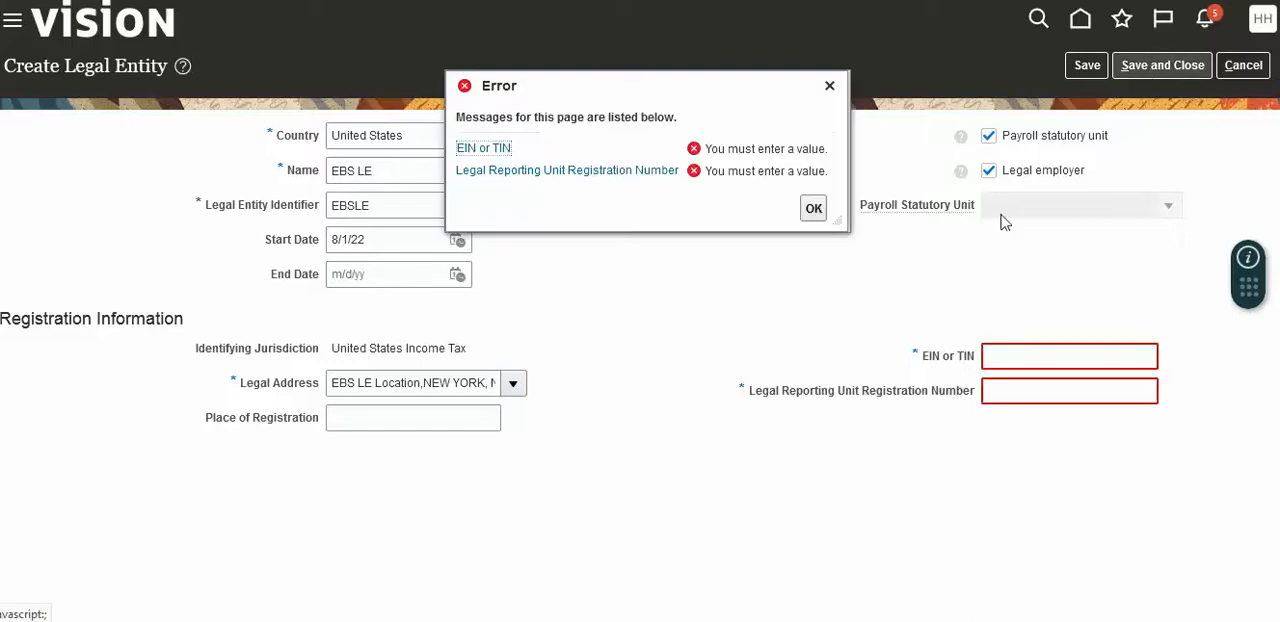
pyautogui.click(1068, 356)
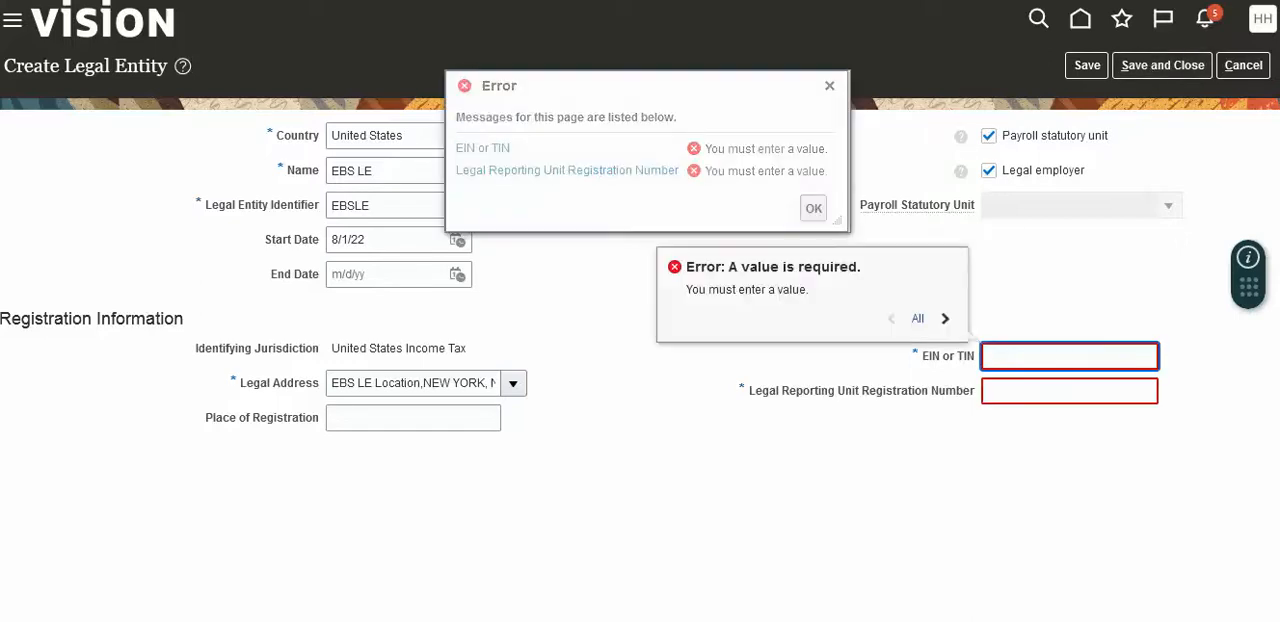
pyautogui.write('EBSTIN')
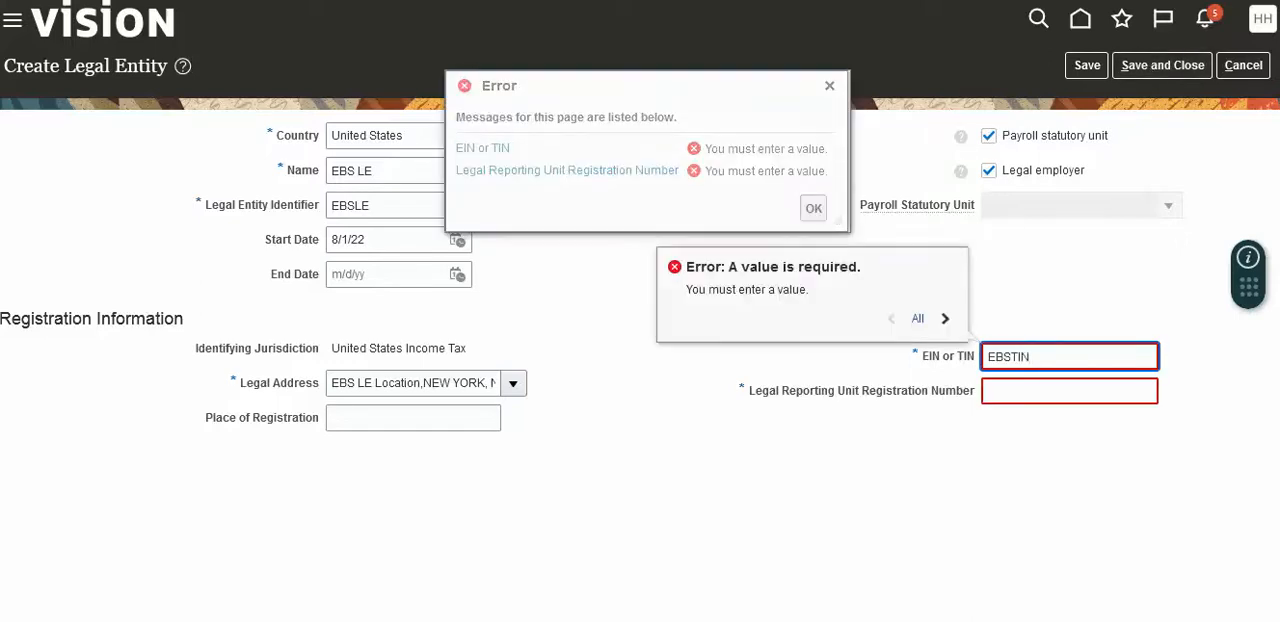
pyautogui.write('EBS')
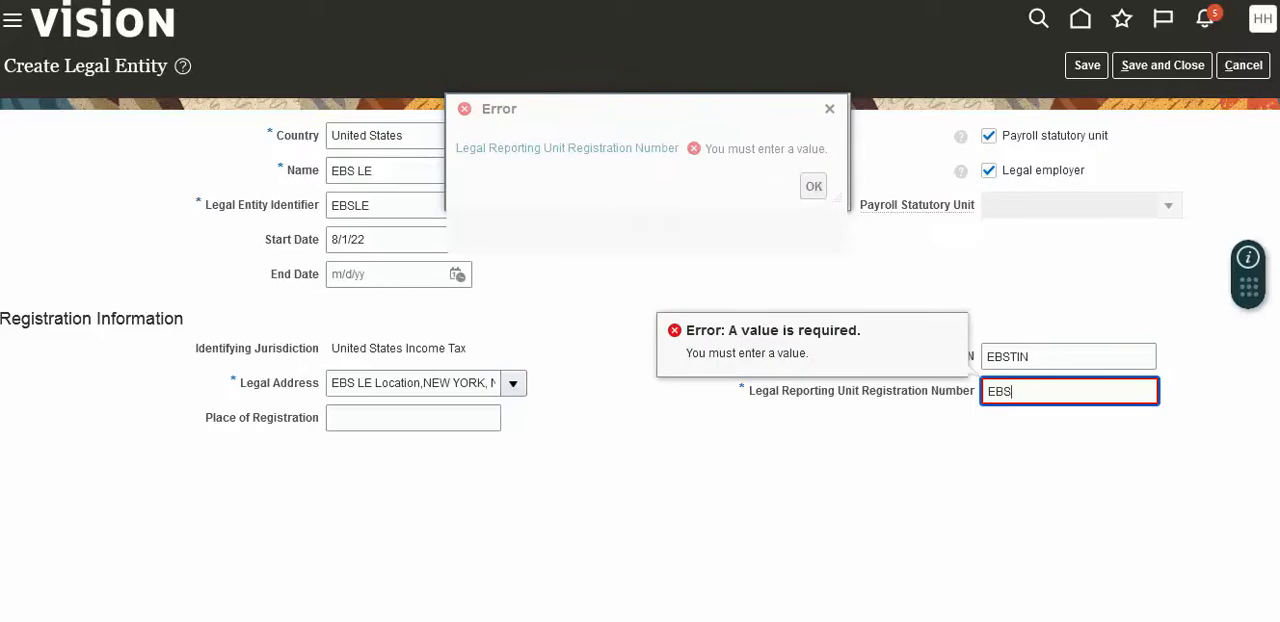